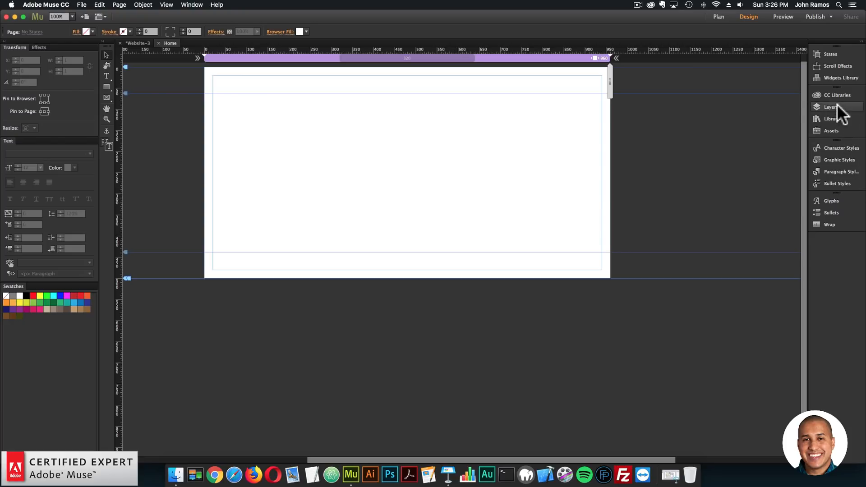
Show the Library panel from the Window menu to list the BIG Menu widget folders
{"action": "left_click", "coordinate": [830, 107]}
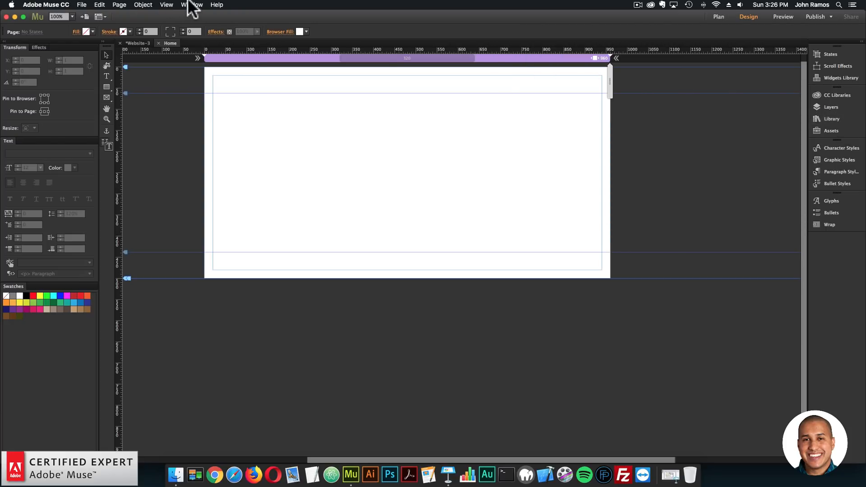
{"action": "left_click", "coordinate": [191, 5]}
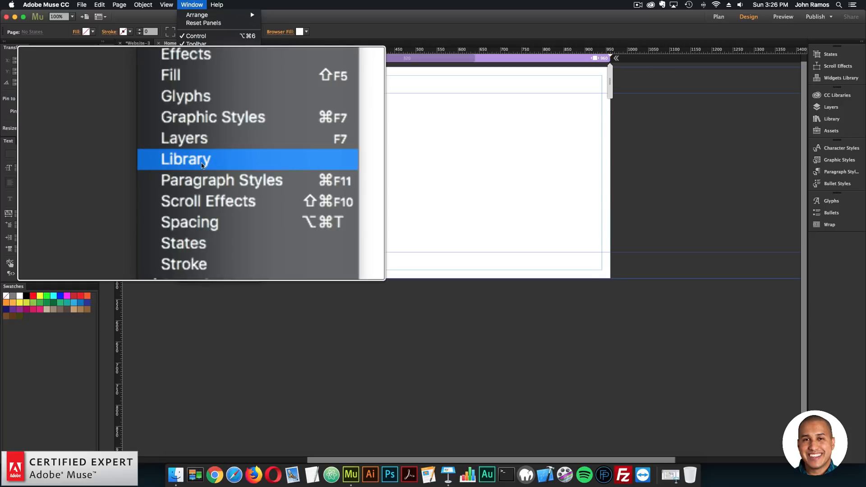
{"action": "left_click", "coordinate": [186, 159]}
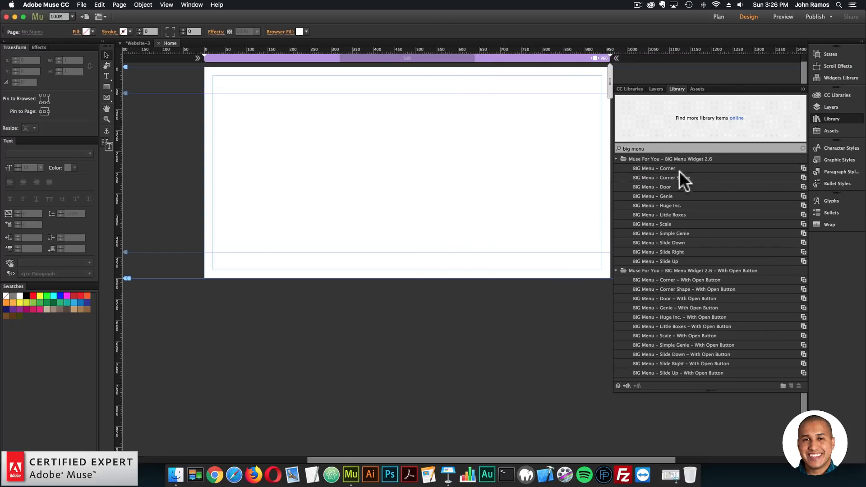
Place the BIG Menu – Corner – With Open Button widget on the page and reach its button settings
{"action": "left_click", "coordinate": [669, 159]}
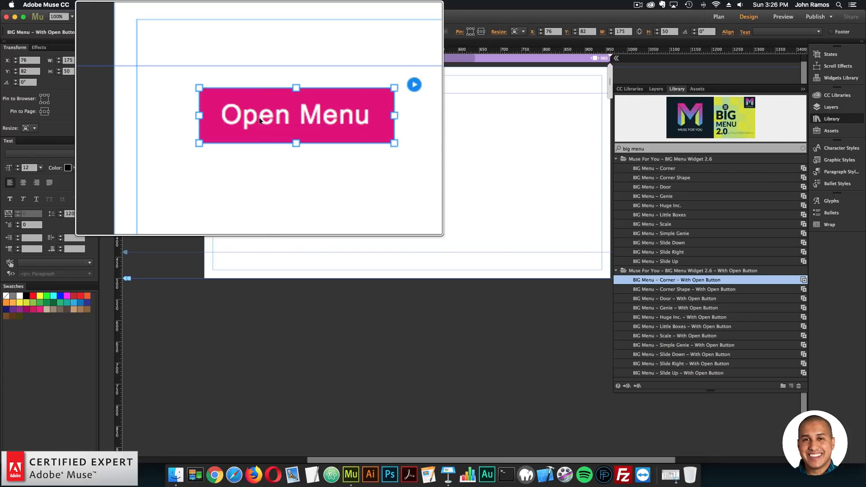
{"action": "left_click", "coordinate": [79, 4]}
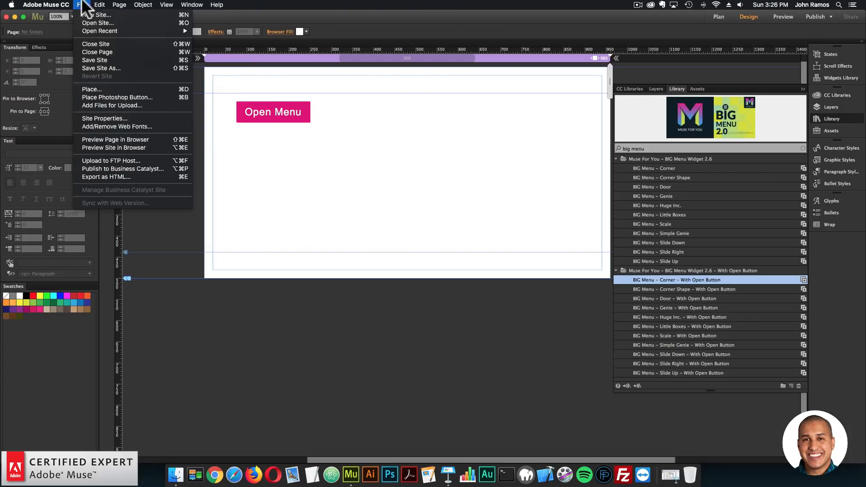
{"action": "left_click", "coordinate": [115, 139]}
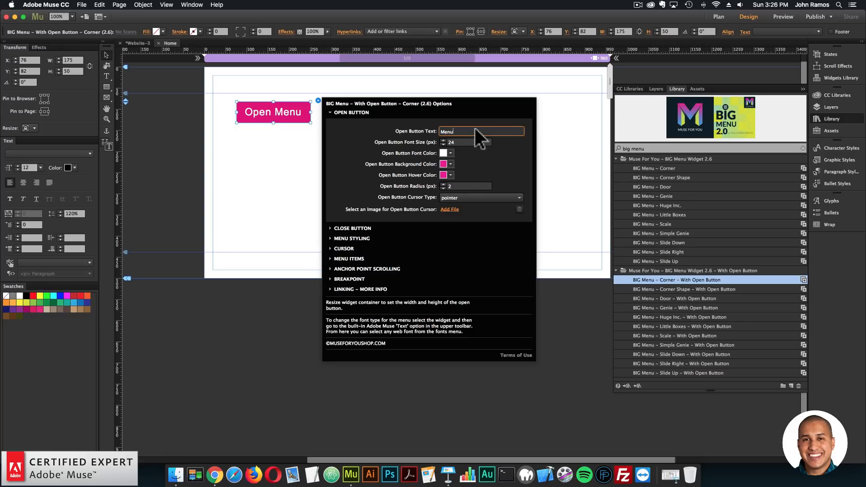
Label the open button 'Menu' and enlarge the widget at the page's top-left
{"action": "type", "text": "Menu"}
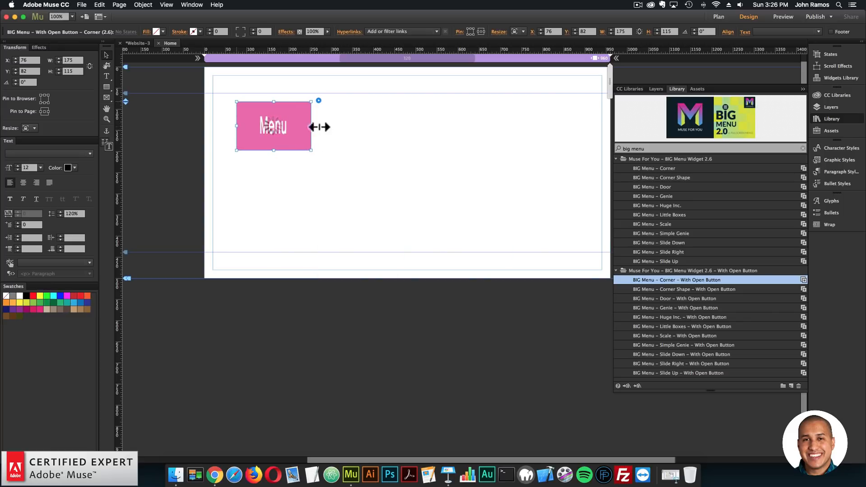
{"action": "left_click_drag", "start_coordinate": [311, 126], "coordinate": [369, 126]}
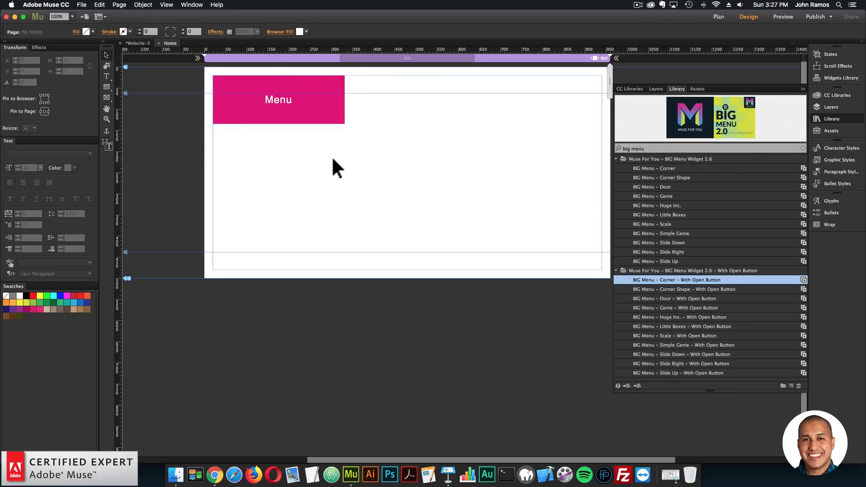
{"action": "left_click", "coordinate": [279, 99]}
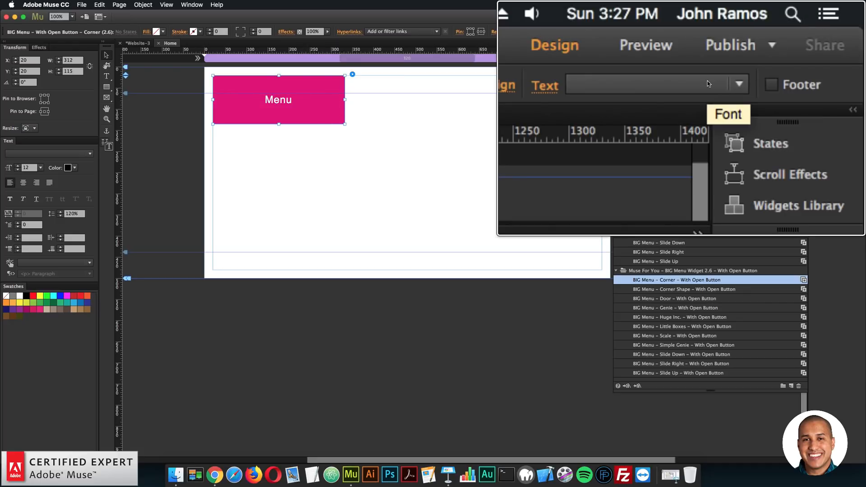
Set the Menu button text in Futura PT Bold Bold
{"action": "left_click", "coordinate": [739, 83]}
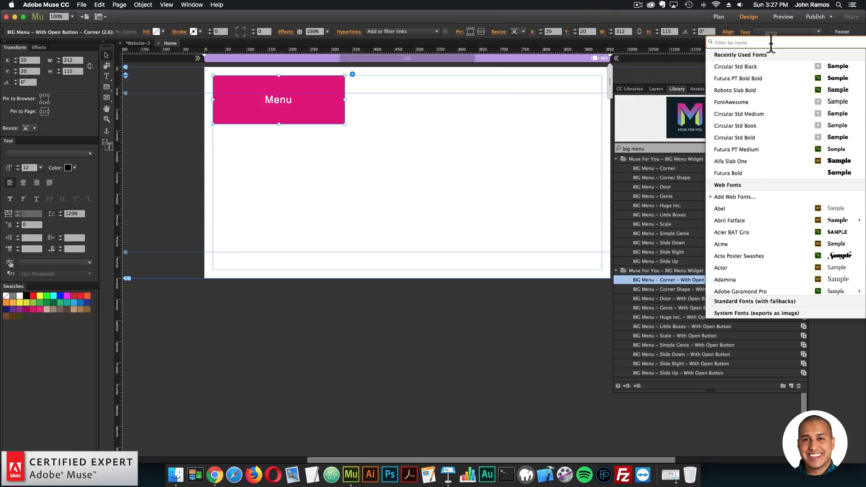
{"action": "type", "text": "futur"}
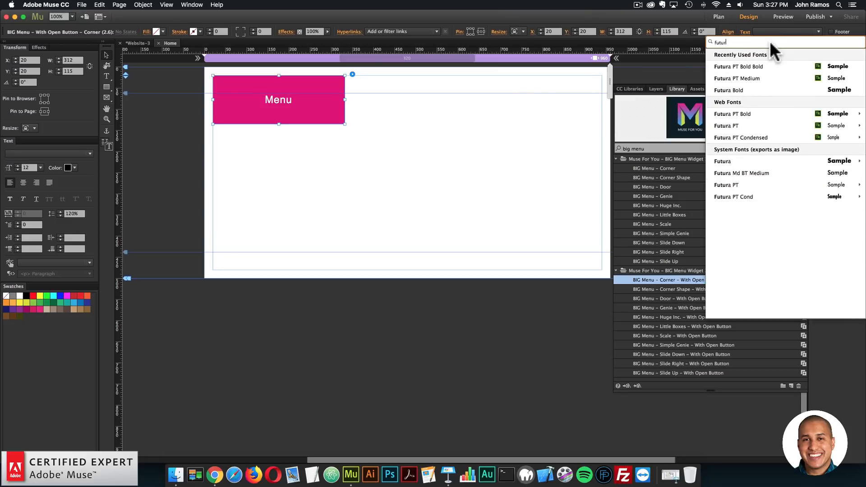
{"action": "left_click", "coordinate": [739, 66]}
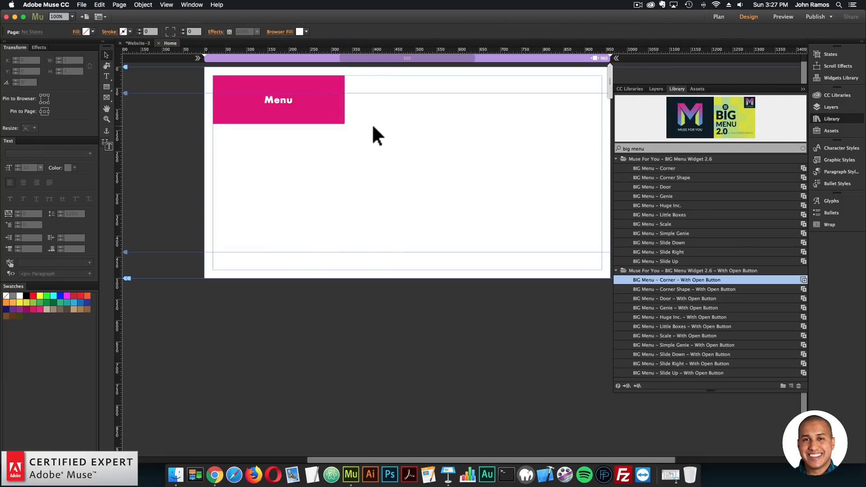
{"action": "left_click", "coordinate": [81, 4]}
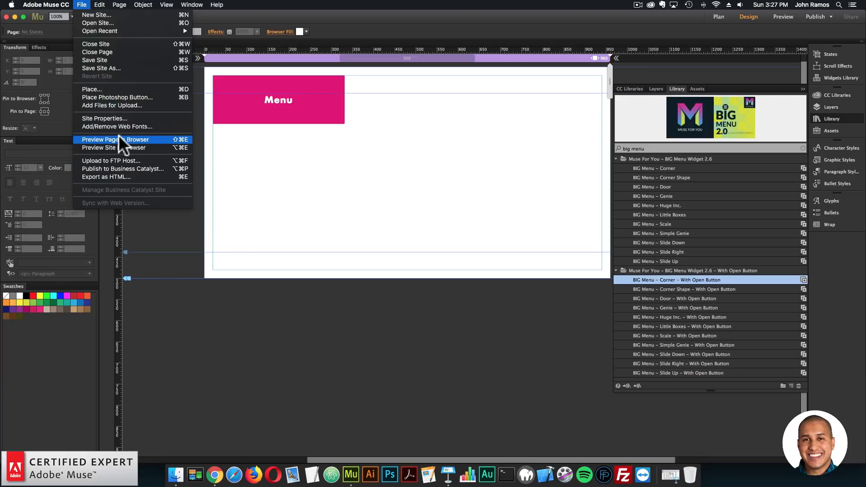
Preview the page in Chrome, open the Menu button's overlay of five items, then close it
{"action": "left_click", "coordinate": [111, 139]}
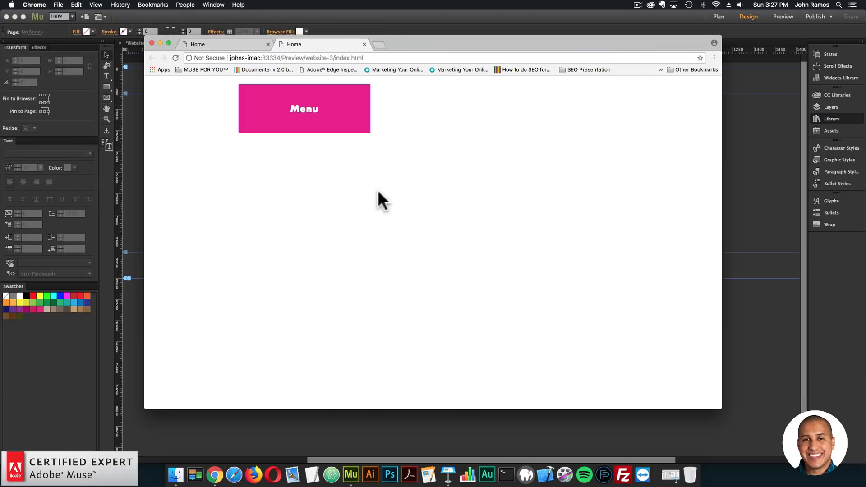
{"action": "left_click", "coordinate": [304, 108]}
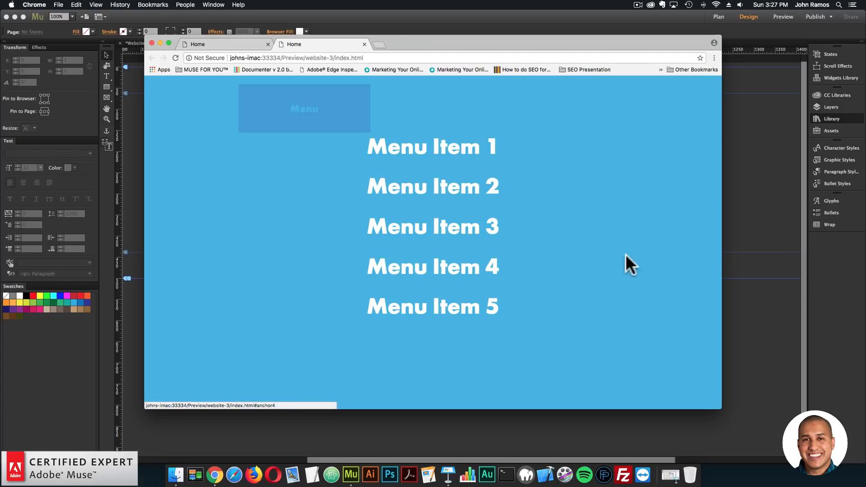
{"action": "left_click", "coordinate": [350, 474]}
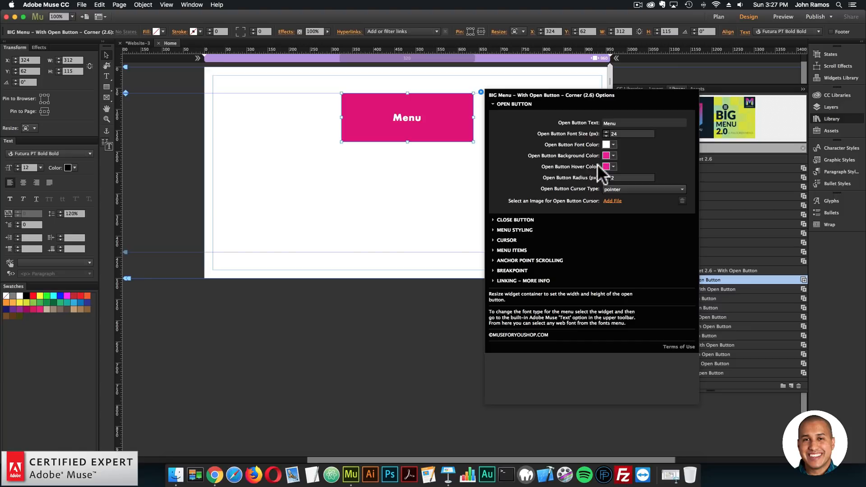
{"action": "mouse_move", "coordinate": [569, 209]}
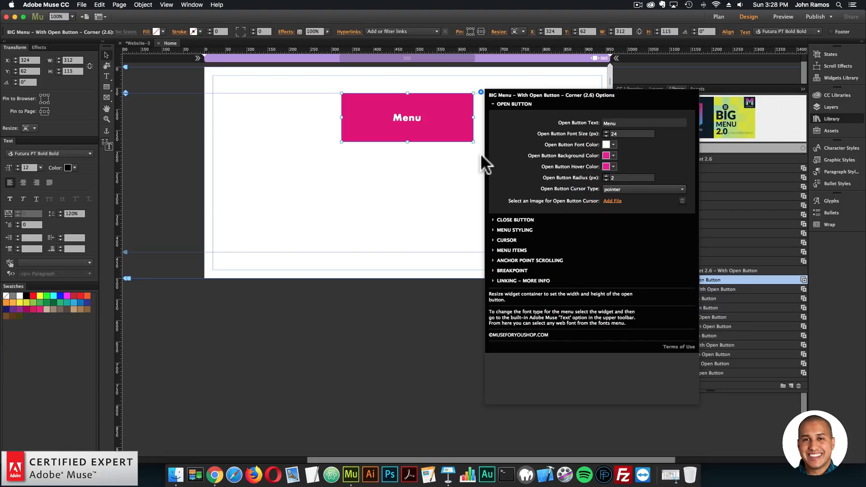
{"action": "mouse_move", "coordinate": [584, 212]}
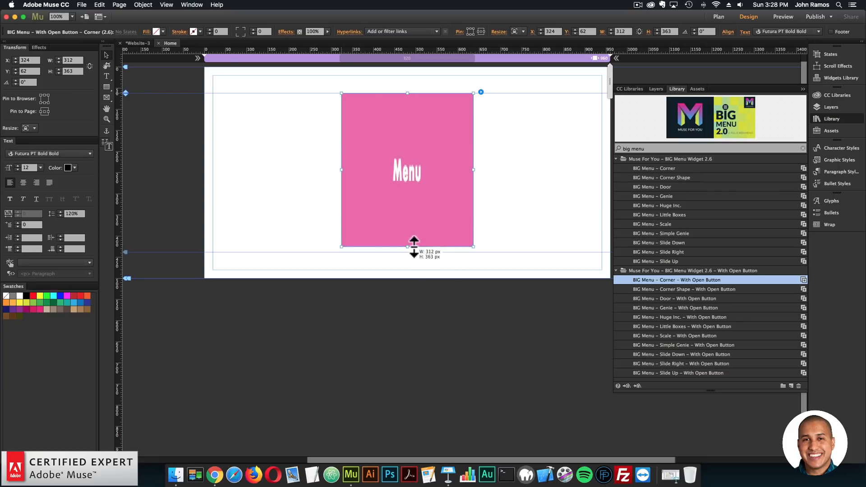
Resize the button to 300×300 and set Open Button Radius to 300 px, making it a circle
{"action": "left_click_drag", "start_coordinate": [414, 247], "coordinate": [418, 219]}
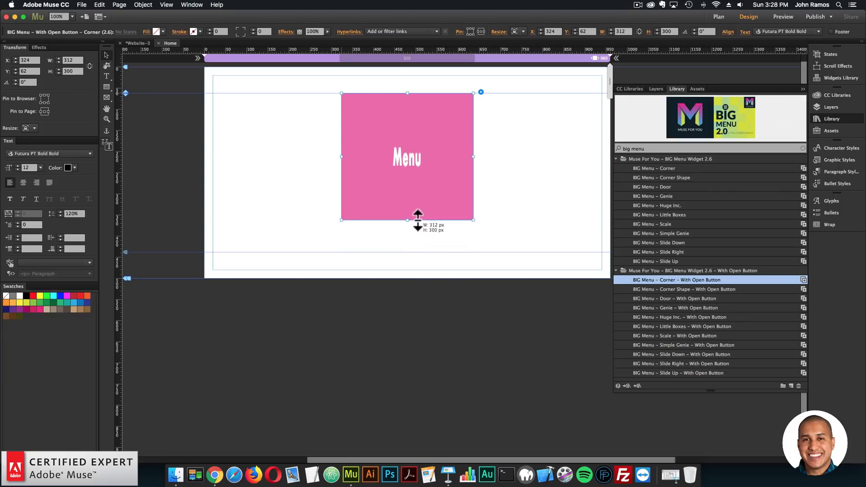
{"action": "left_click_drag", "start_coordinate": [474, 156], "coordinate": [468, 156]}
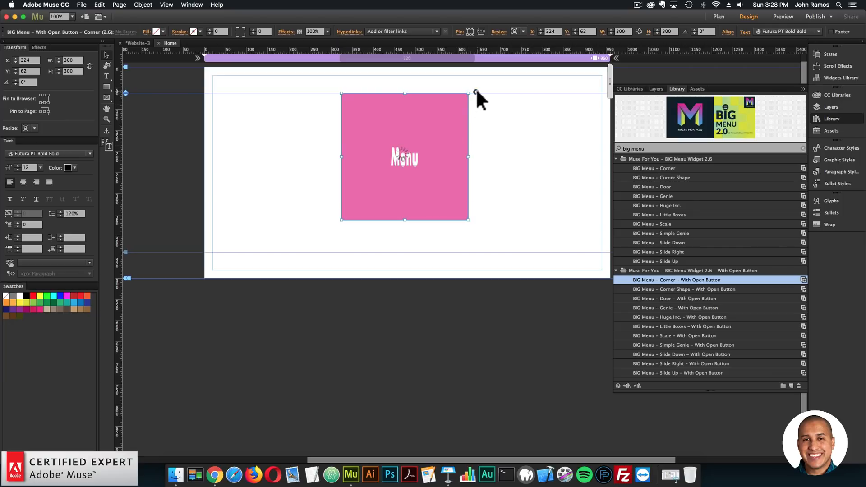
{"action": "left_click", "coordinate": [474, 92]}
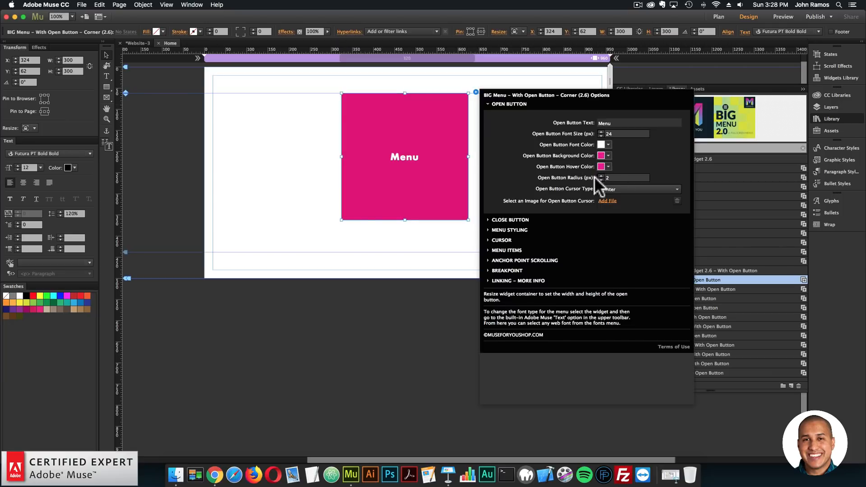
{"action": "left_click", "coordinate": [624, 178]}
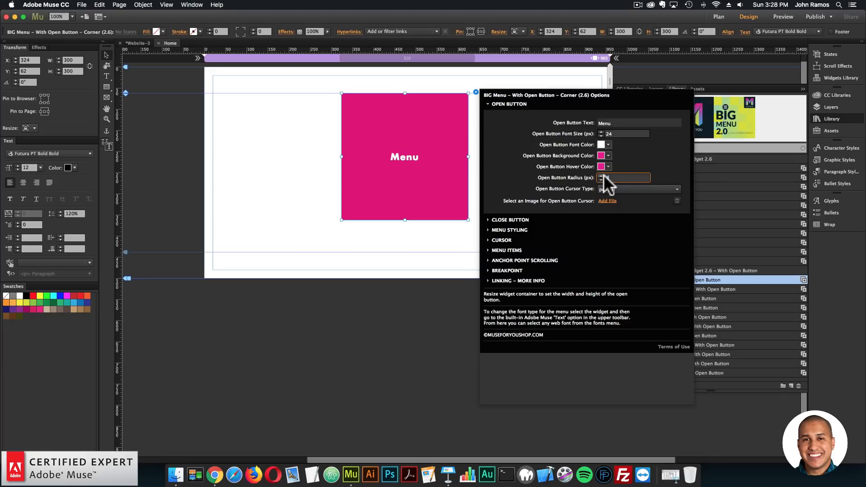
{"action": "type", "text": "300"}
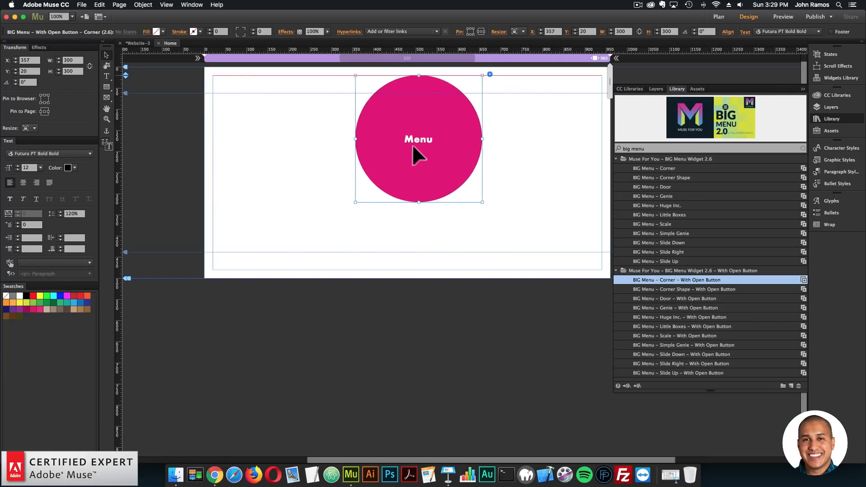
Set Open Button Font Size to 36 with a 480 breakpoint dropping it to 16
{"action": "left_click_drag", "start_coordinate": [418, 139], "coordinate": [408, 139]}
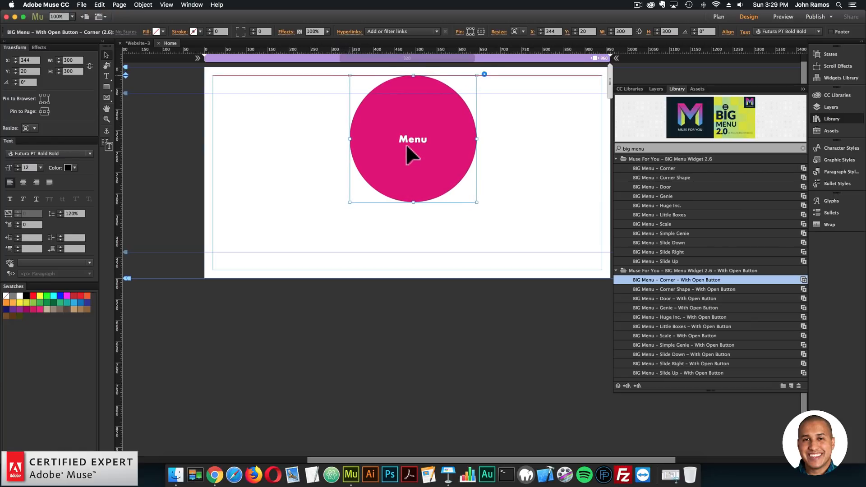
{"action": "left_click", "coordinate": [99, 4]}
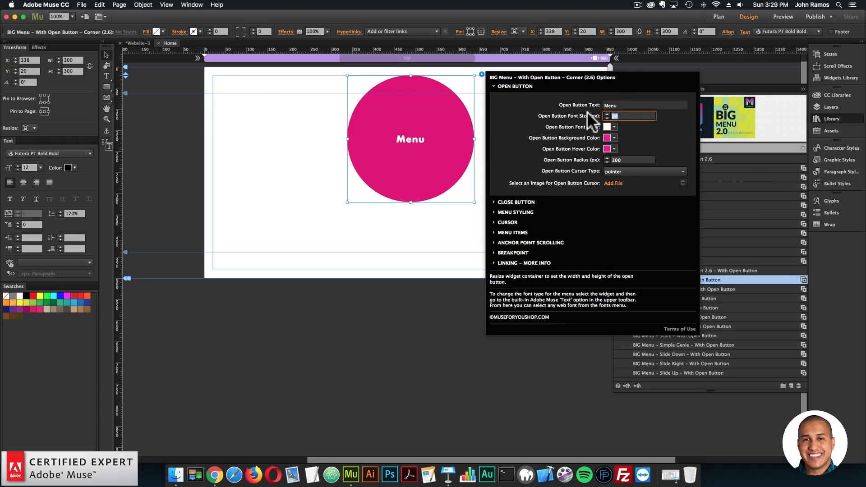
{"action": "type", "text": "36"}
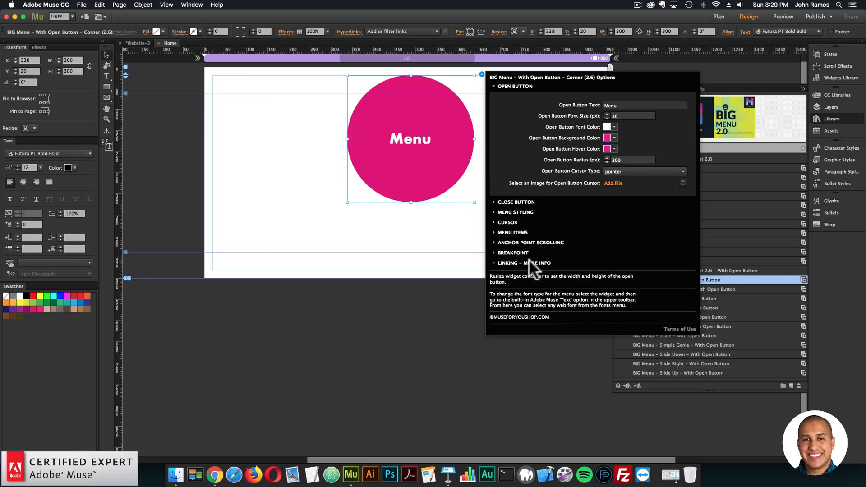
{"action": "left_click", "coordinate": [512, 252]}
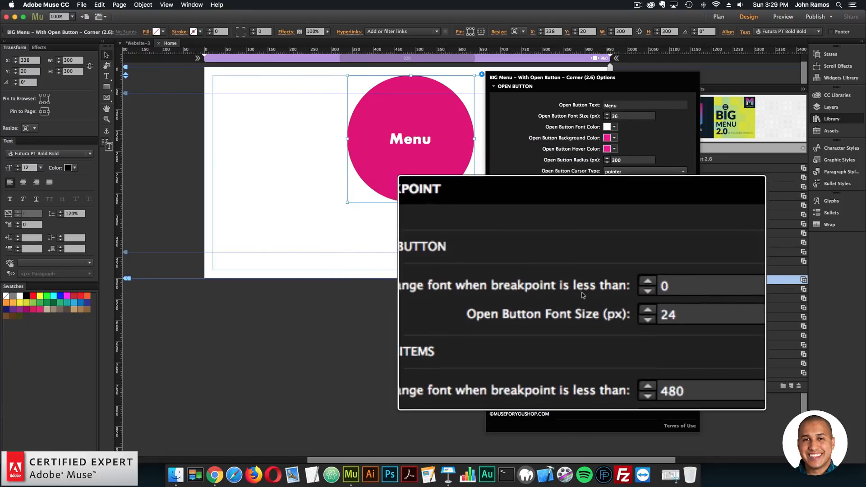
{"action": "left_click_drag", "start_coordinate": [580, 188], "coordinate": [614, 189]}
{"action": "type", "text": "480"}
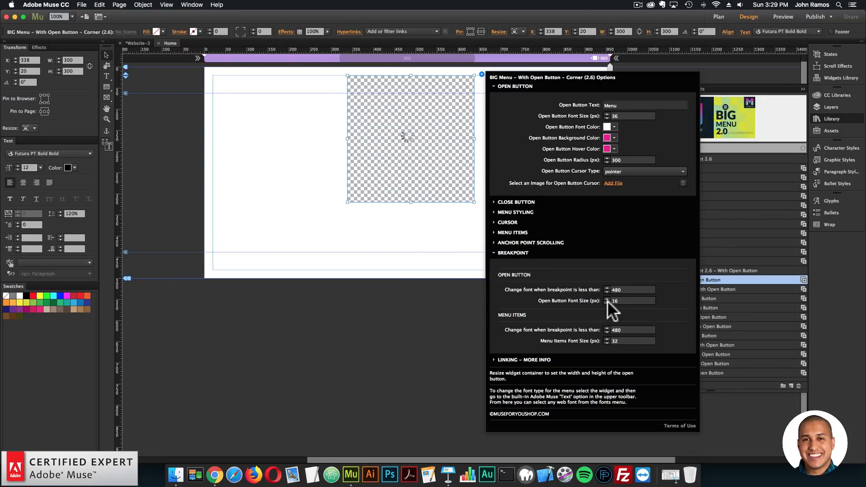
{"action": "left_click", "coordinate": [81, 5]}
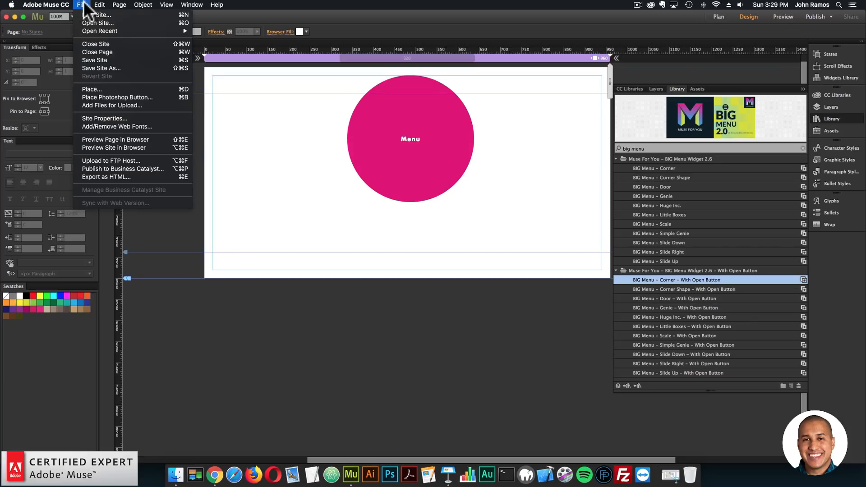
Preview the page in Chrome and narrow the window to test the circular button's breakpoint
{"action": "left_click", "coordinate": [115, 138]}
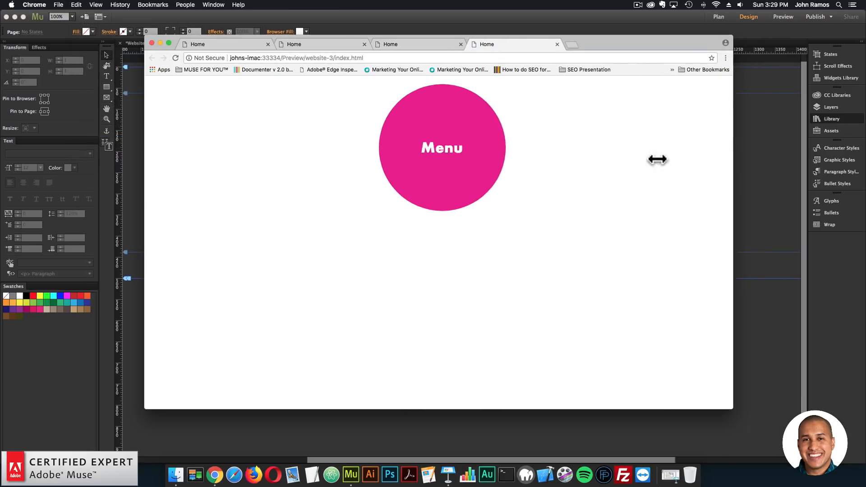
{"action": "left_click_drag", "start_coordinate": [734, 158], "coordinate": [603, 169]}
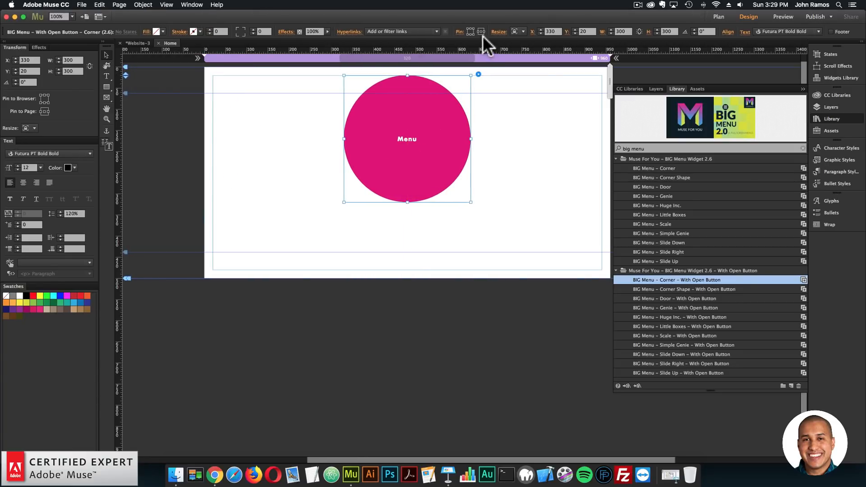
Set the circular button's font size to 36 and a blue Open Button Hover Color
{"action": "left_click", "coordinate": [81, 4]}
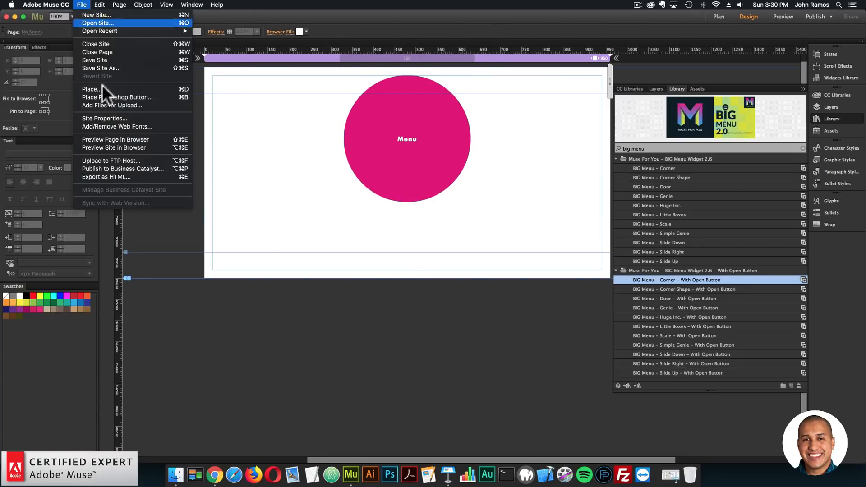
{"action": "left_click", "coordinate": [115, 139]}
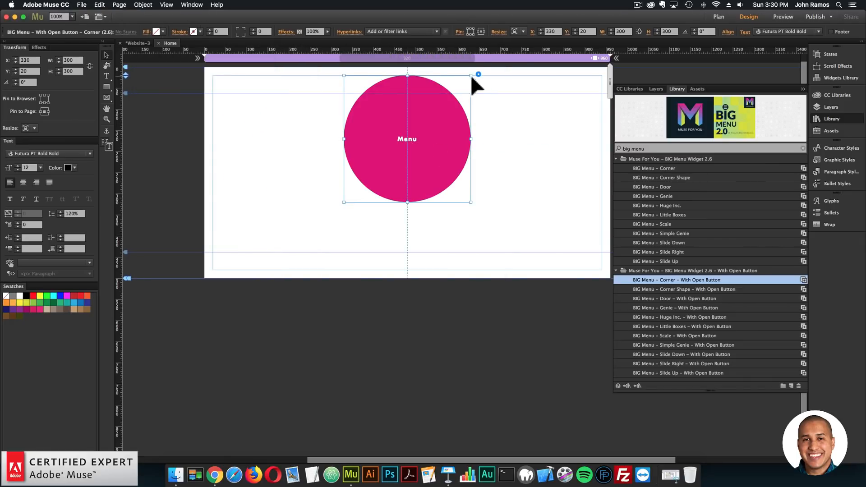
{"action": "left_click", "coordinate": [478, 74]}
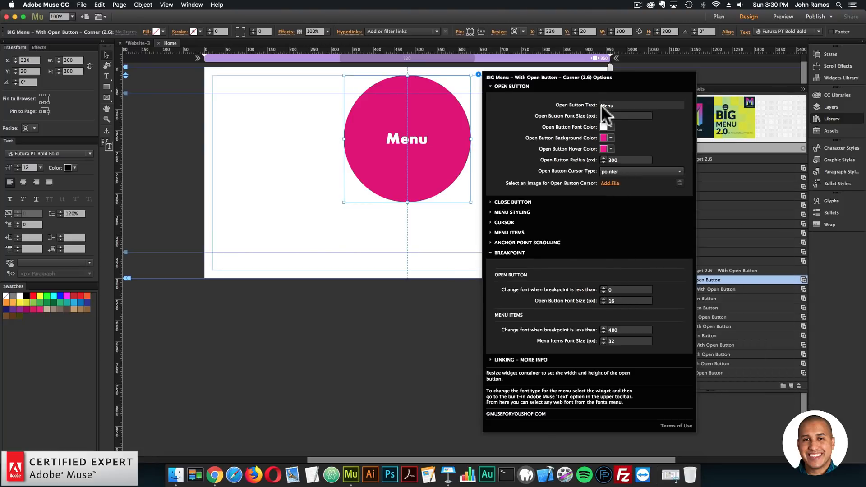
{"action": "type", "text": "36"}
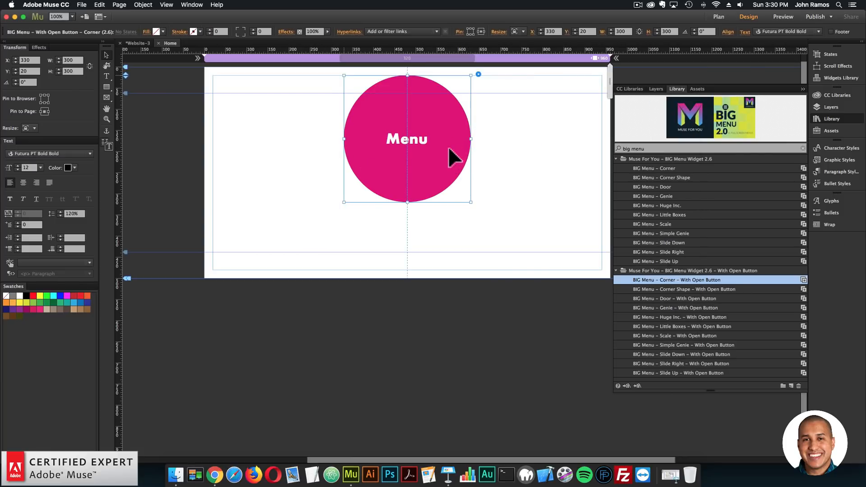
{"action": "mouse_move", "coordinate": [489, 83]}
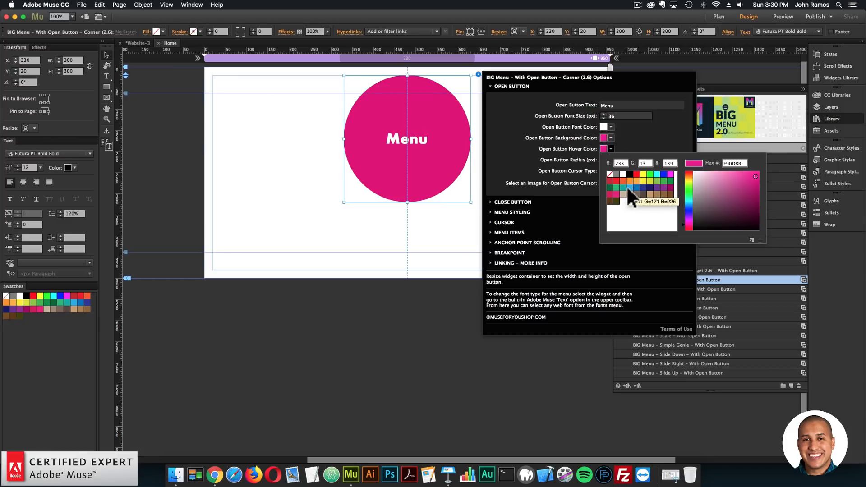
{"action": "left_click", "coordinate": [626, 175]}
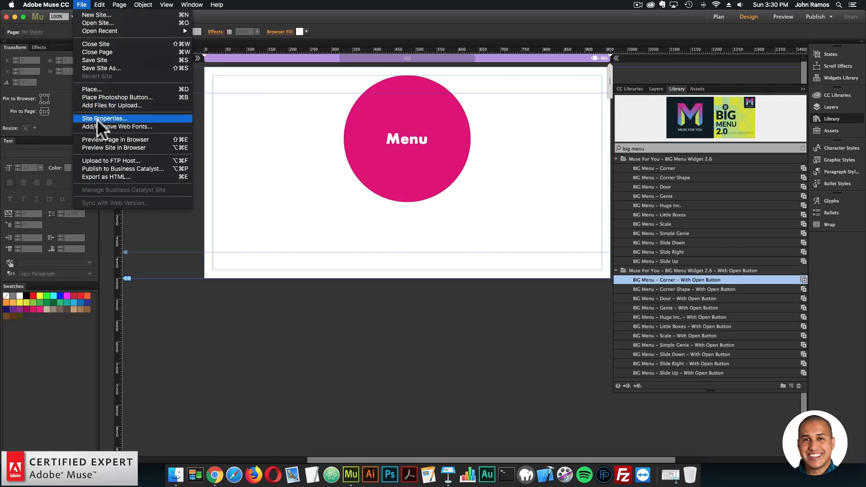
Preview in Chrome, open and close the full-screen menu from the circular button
{"action": "left_click", "coordinate": [116, 139]}
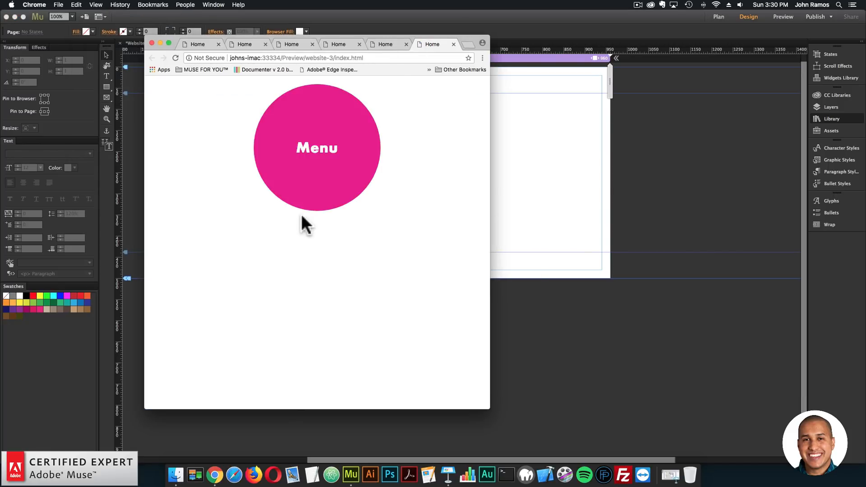
{"action": "left_click", "coordinate": [316, 147]}
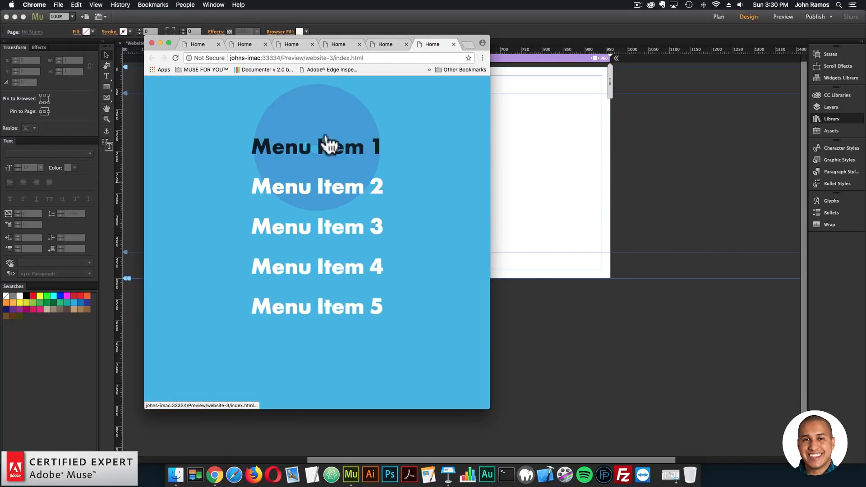
{"action": "left_click", "coordinate": [316, 147]}
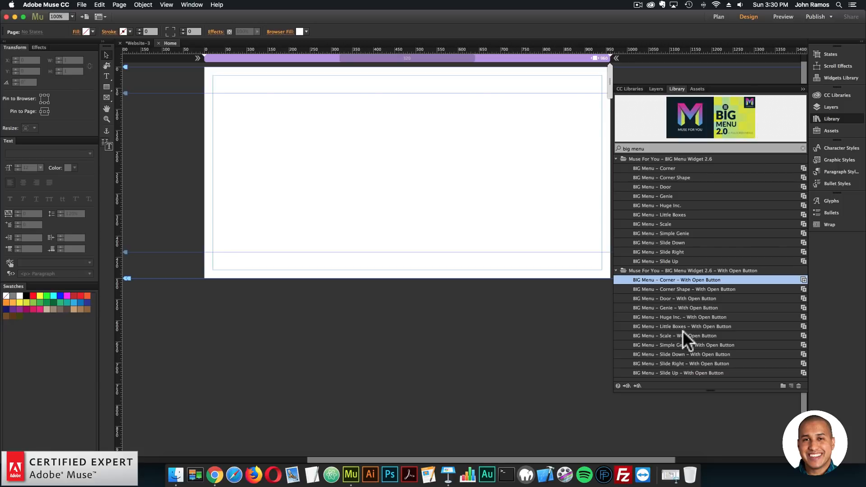
{"action": "left_click", "coordinate": [673, 308]}
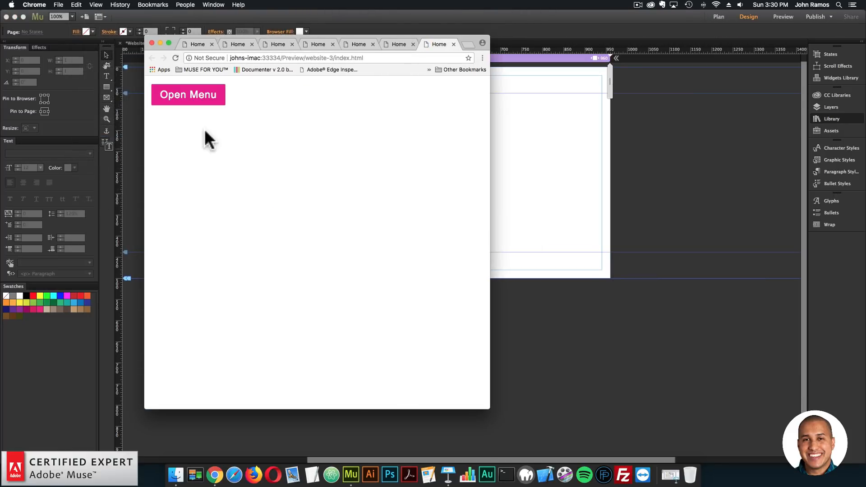
{"action": "left_click", "coordinate": [188, 95]}
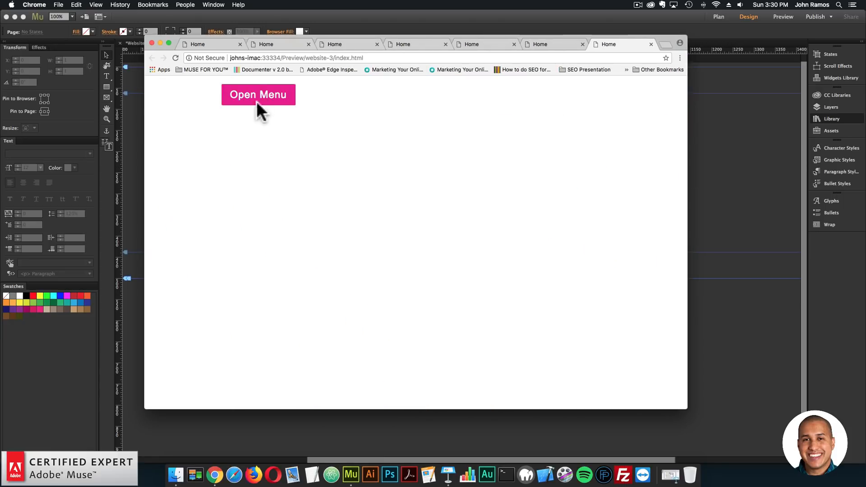
{"action": "left_click", "coordinate": [258, 95]}
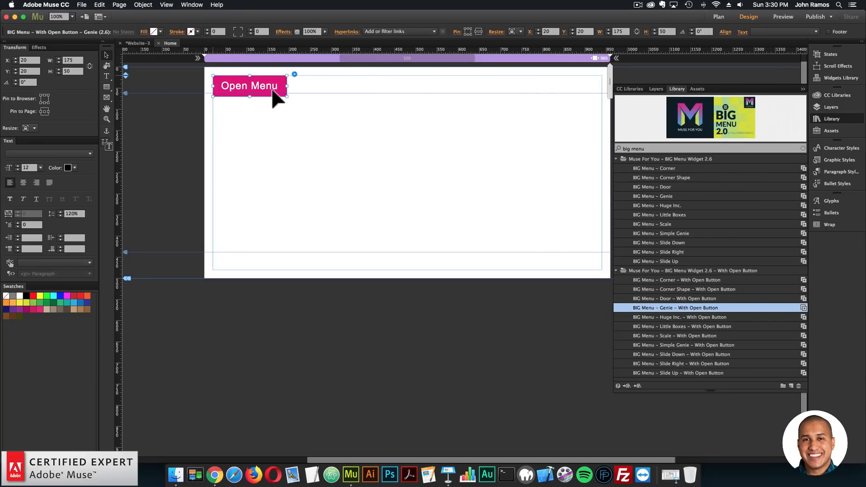
{"action": "mouse_move", "coordinate": [301, 102]}
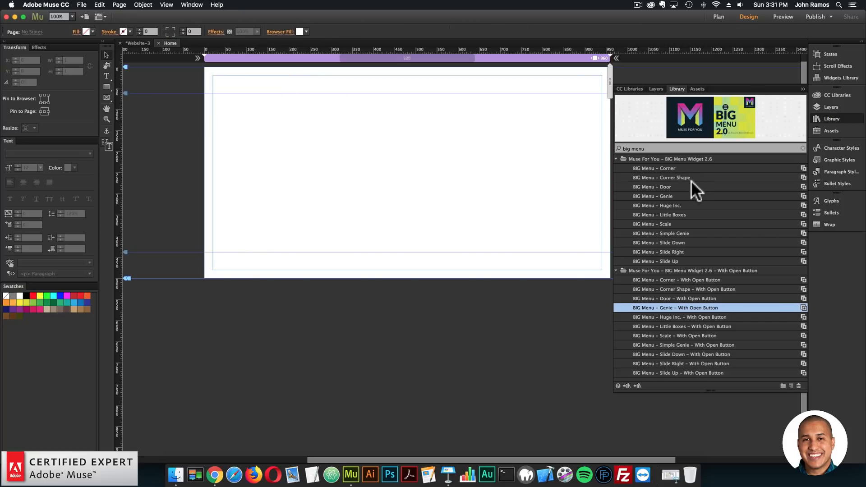
Swap in the BIG Menu – Little Boxes widget with an image open icon and preview it
{"action": "left_click", "coordinate": [653, 168]}
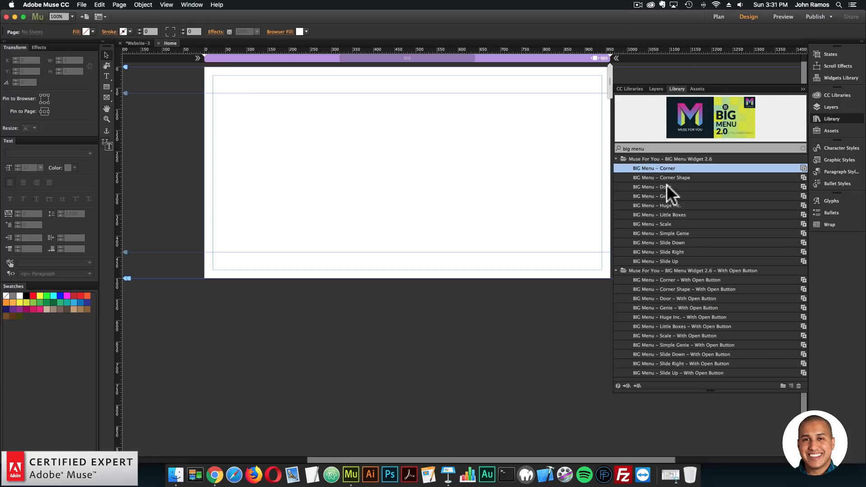
{"action": "left_click", "coordinate": [651, 187]}
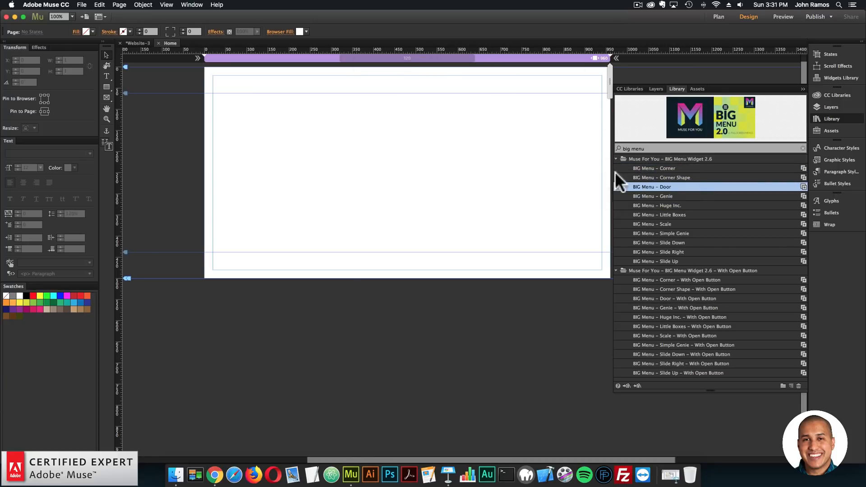
{"action": "left_click", "coordinate": [659, 214]}
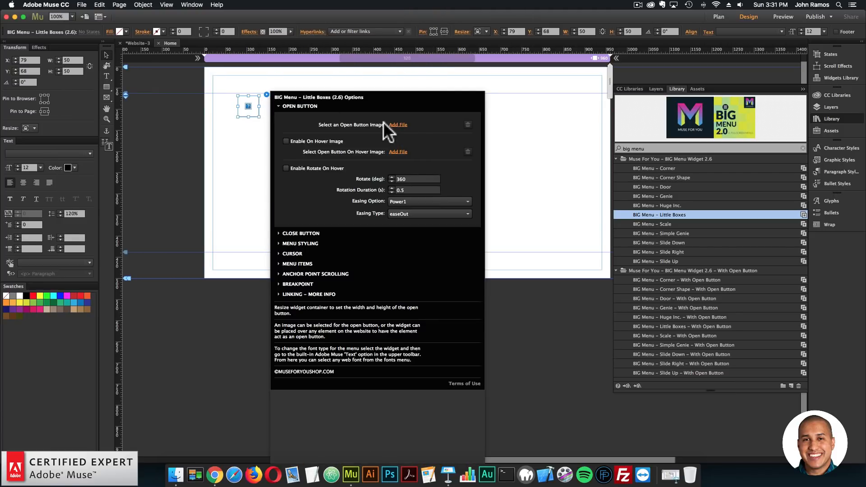
{"action": "left_click", "coordinate": [398, 125]}
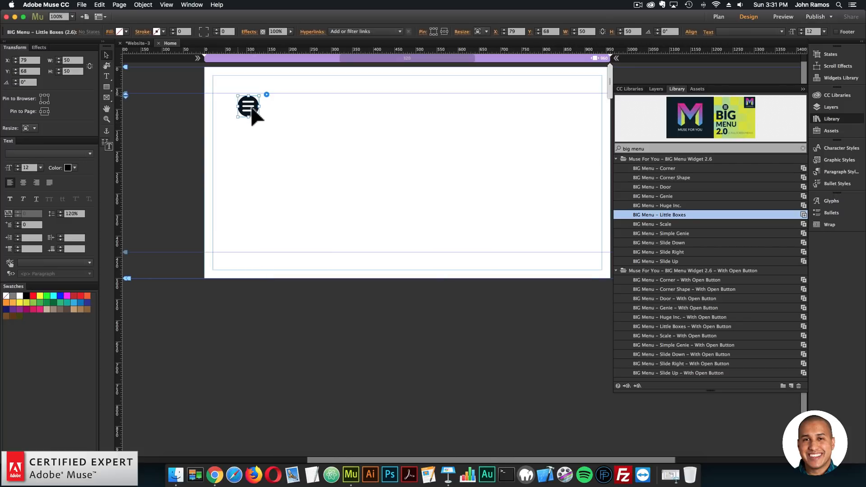
{"action": "mouse_move", "coordinate": [287, 119]}
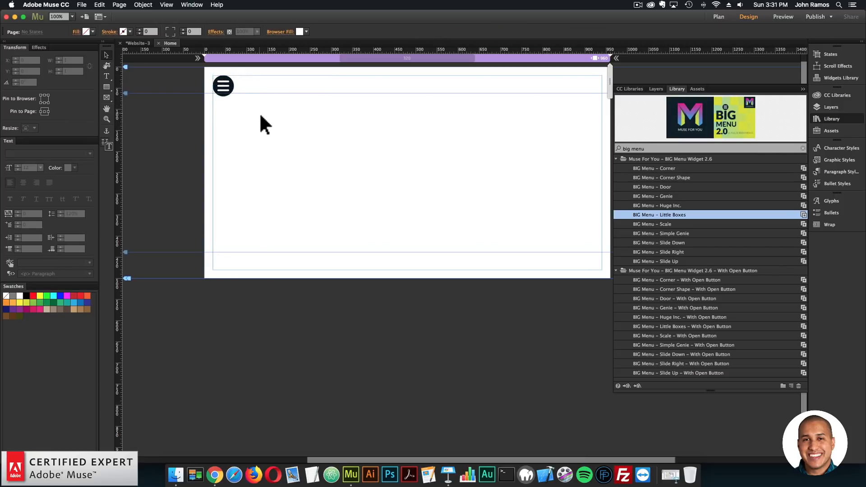
{"action": "left_click", "coordinate": [781, 16]}
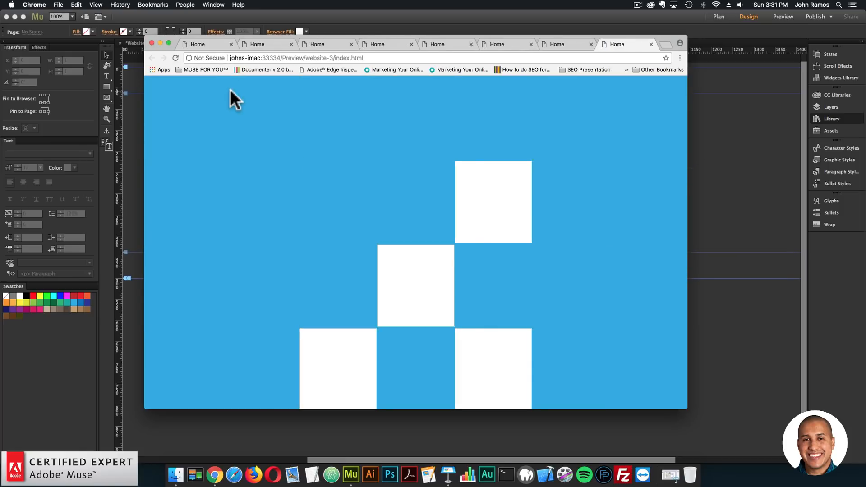
Close the fullscreen Little Boxes menu in the Chrome preview
{"action": "left_click", "coordinate": [232, 95]}
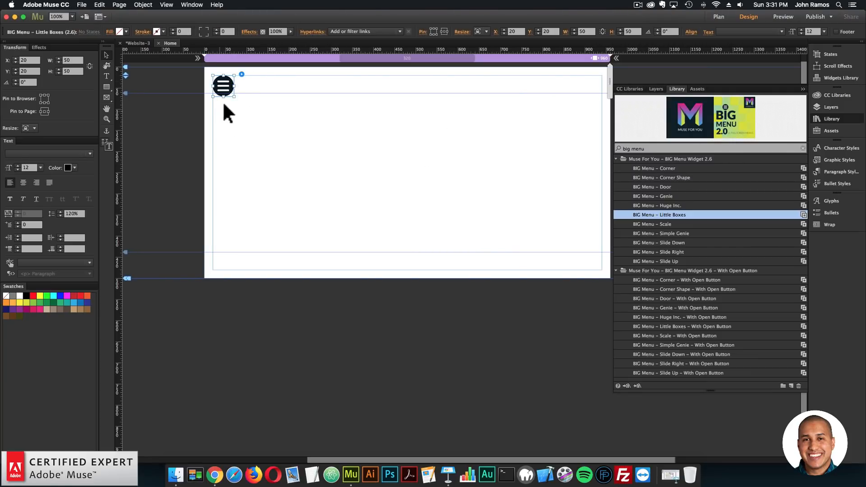
Nudge the menu icon to 20 px from top-left and assign close-icon-light.svg as the custom close button
{"action": "left_click_drag", "start_coordinate": [223, 86], "coordinate": [239, 100]}
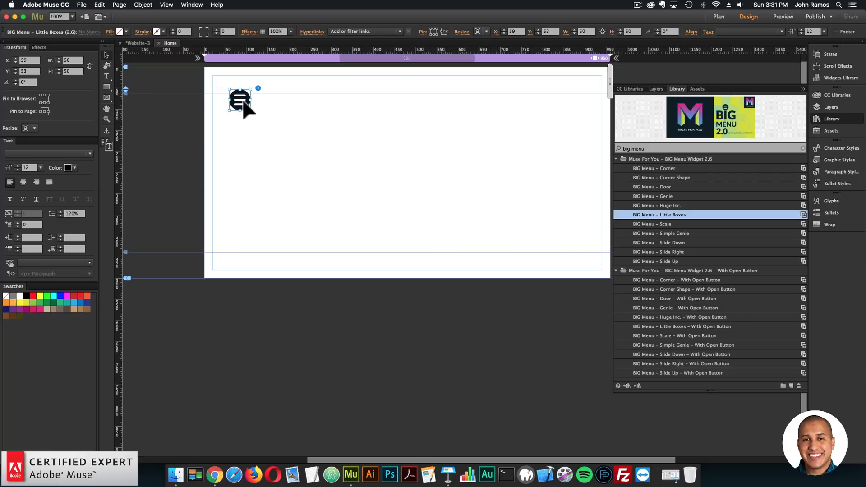
{"action": "mouse_move", "coordinate": [269, 103]}
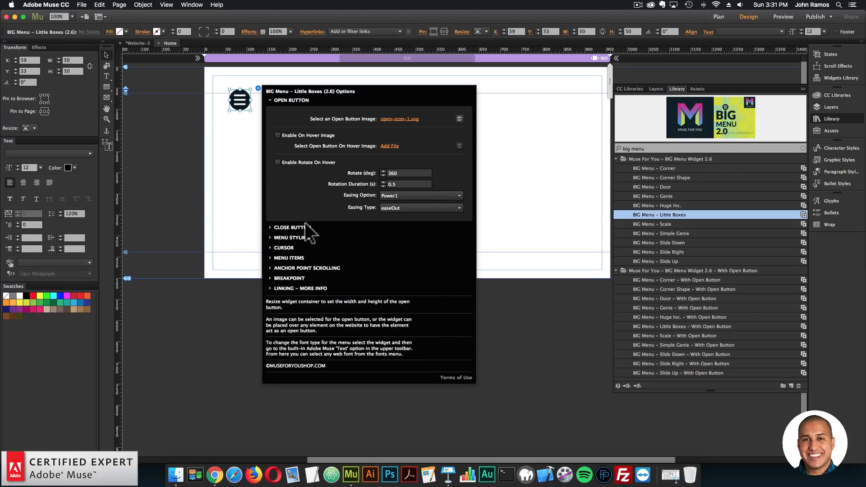
{"action": "left_click", "coordinate": [290, 228]}
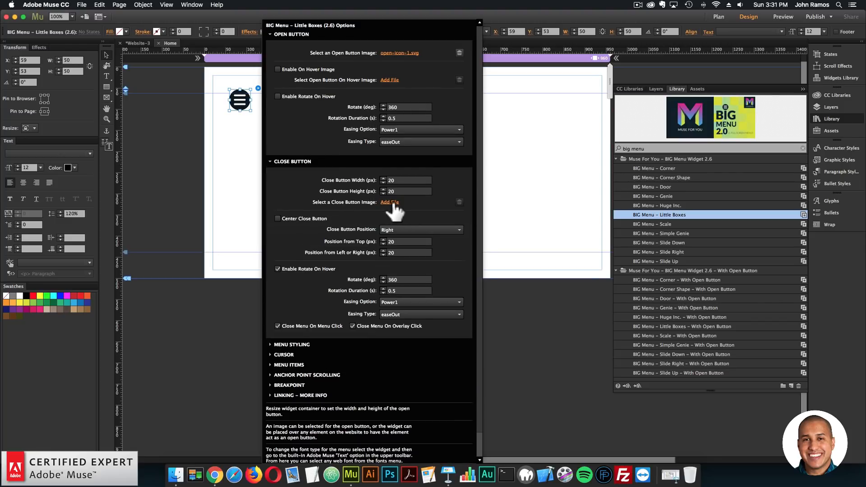
{"action": "left_click", "coordinate": [389, 201]}
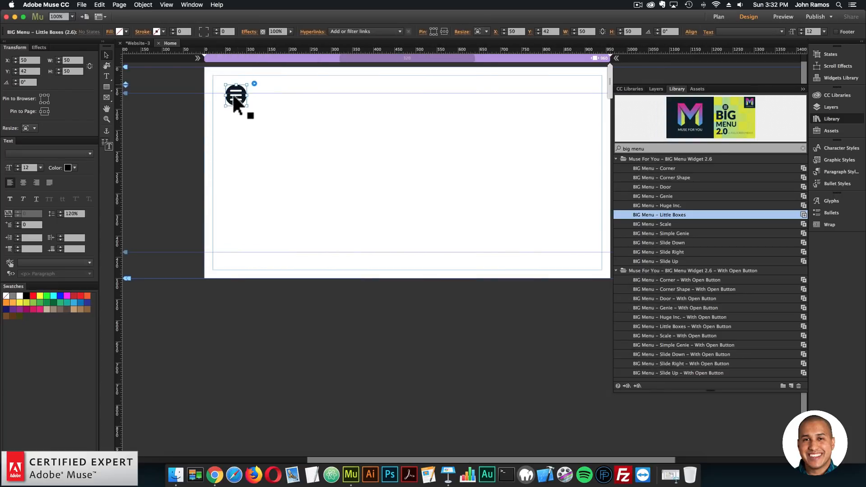
Reopen the widget's Close Button settings to confirm the image, then open the fullscreen menu in the Chrome preview
{"action": "left_click", "coordinate": [254, 83]}
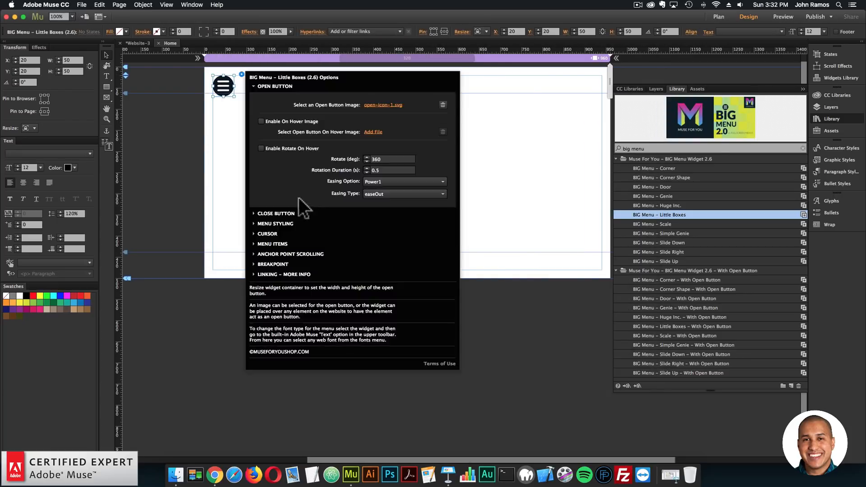
{"action": "left_click", "coordinate": [276, 212]}
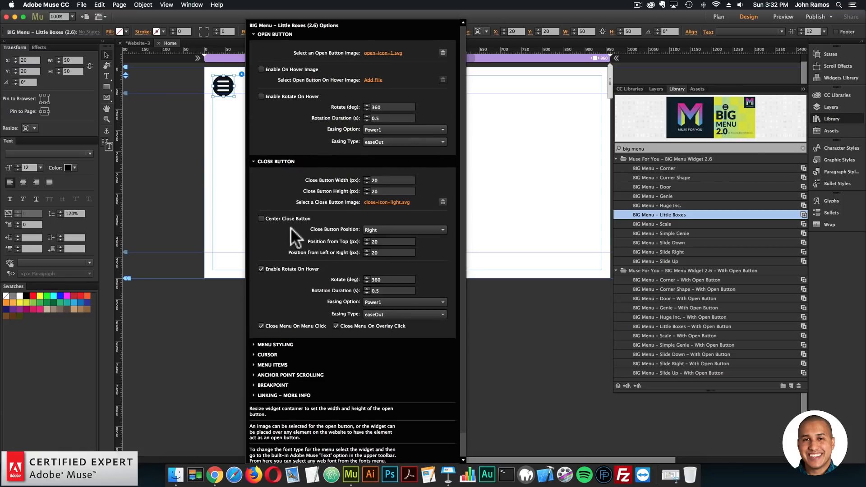
{"action": "mouse_move", "coordinate": [284, 276]}
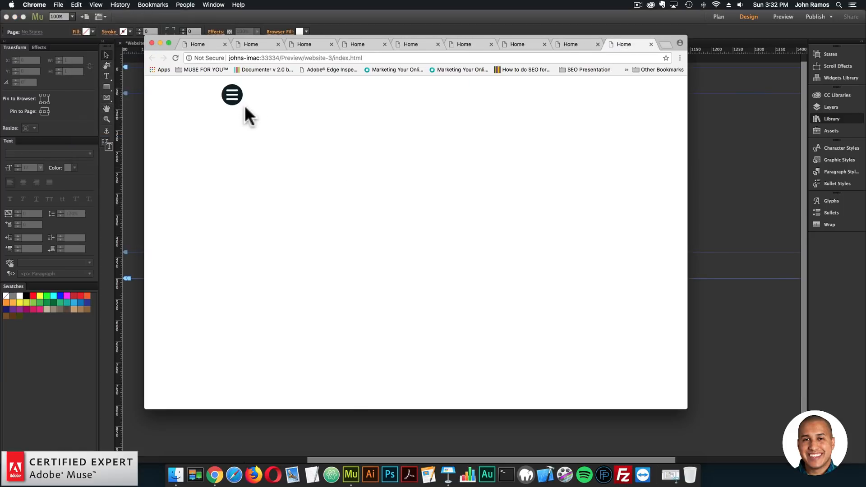
{"action": "left_click", "coordinate": [231, 95]}
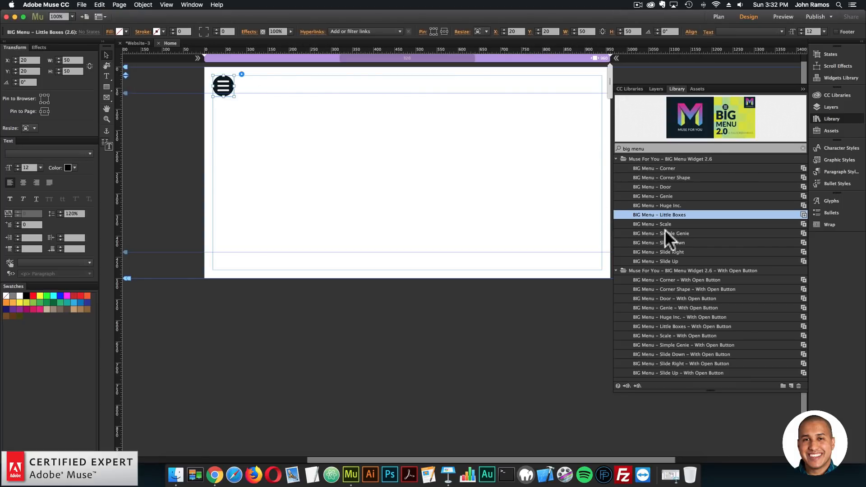
Place BIG Menu – Huge Inc. – With Open Button on the page, try its five-item overlay in Chrome, then start a new tab
{"action": "left_click", "coordinate": [679, 317]}
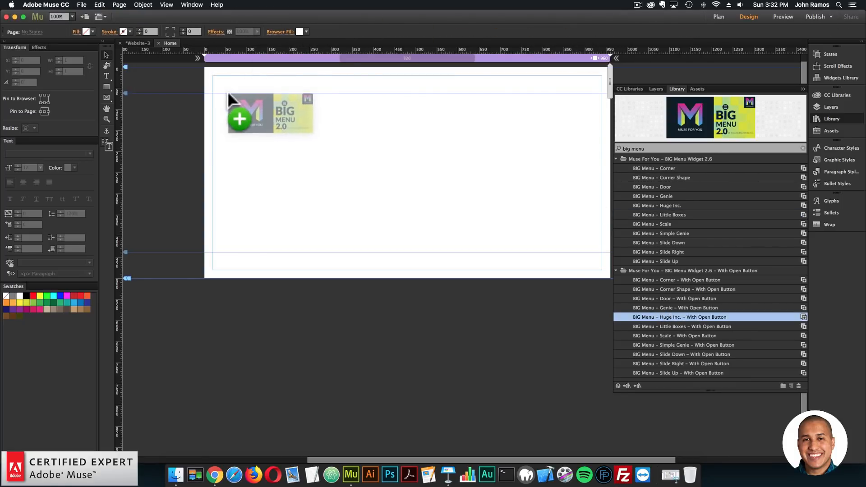
{"action": "left_click", "coordinate": [248, 113]}
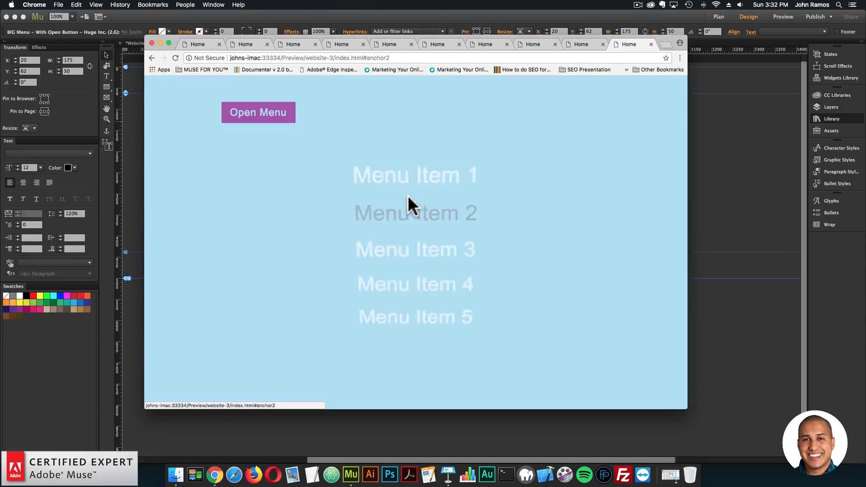
{"action": "left_click", "coordinate": [258, 111]}
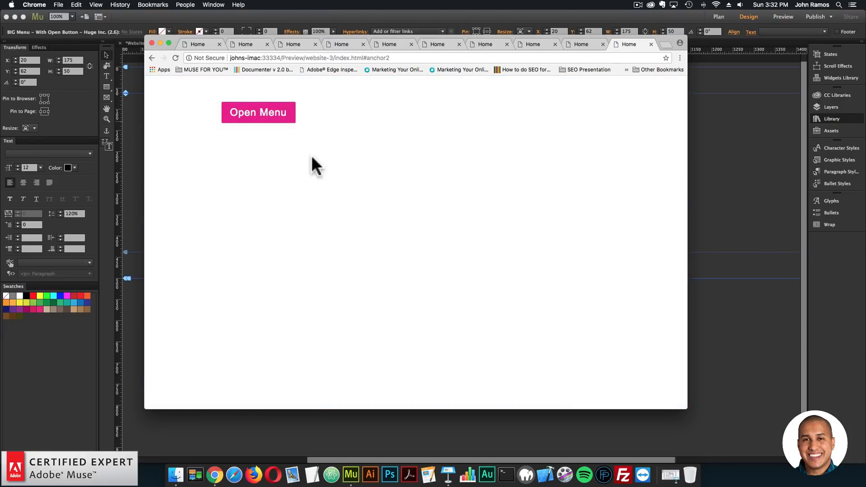
{"action": "left_click", "coordinate": [663, 44]}
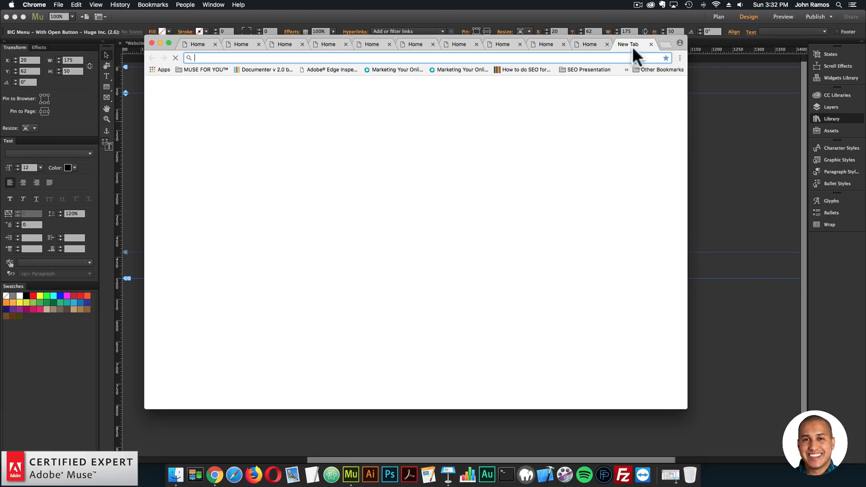
Go to museforyou.bigcartel.com, open the BIG Menu Widget page ($9.00), view its preview and scroll the changelog
{"action": "type", "text": "museforyou.bigcartel.com/product/big-menu-widget"}
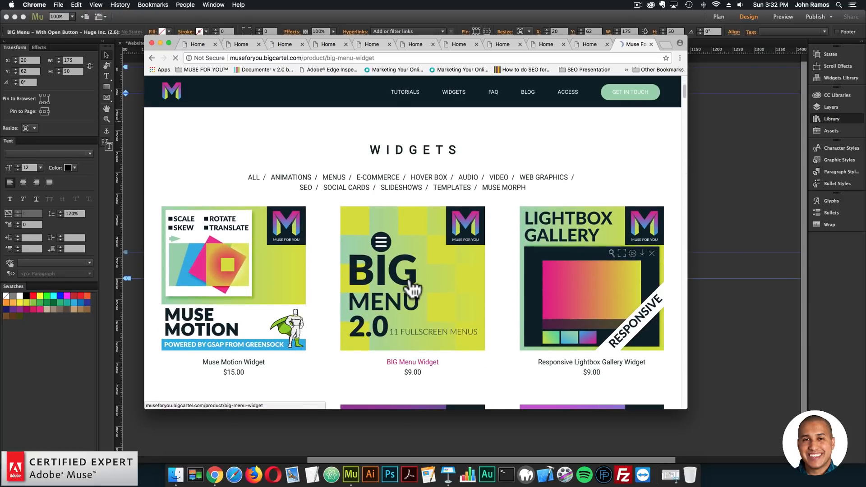
{"action": "left_click", "coordinate": [412, 279]}
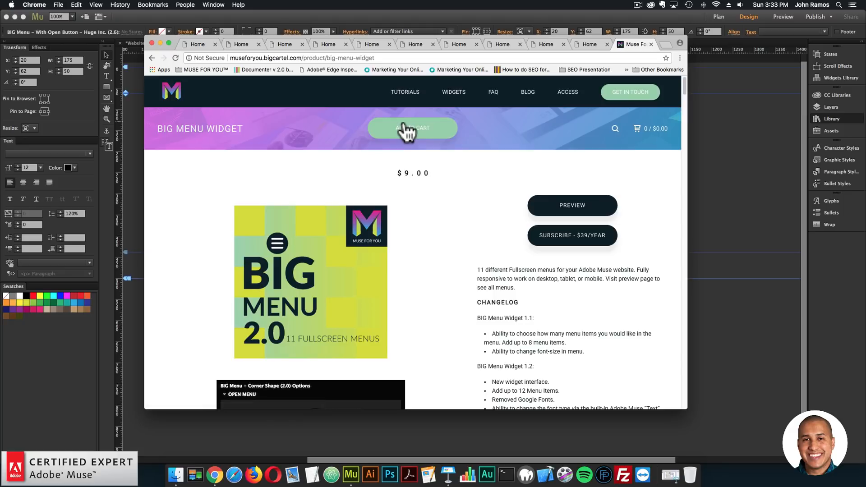
{"action": "mouse_move", "coordinate": [577, 247]}
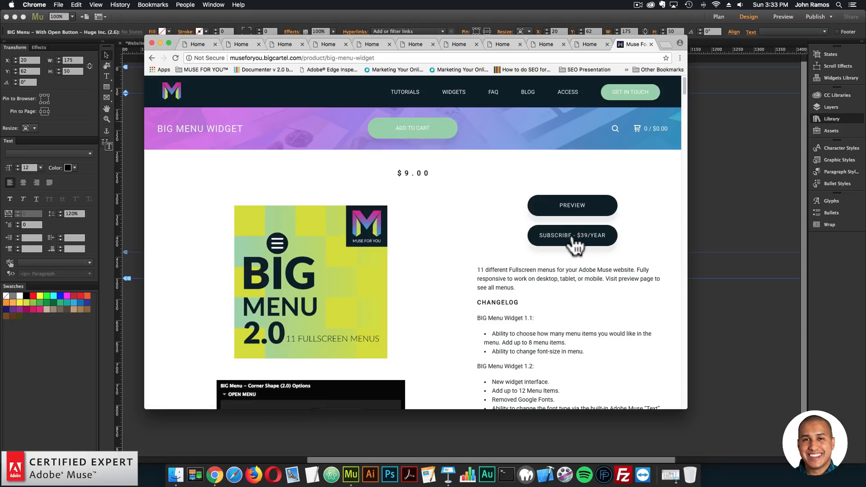
{"action": "mouse_move", "coordinate": [572, 249]}
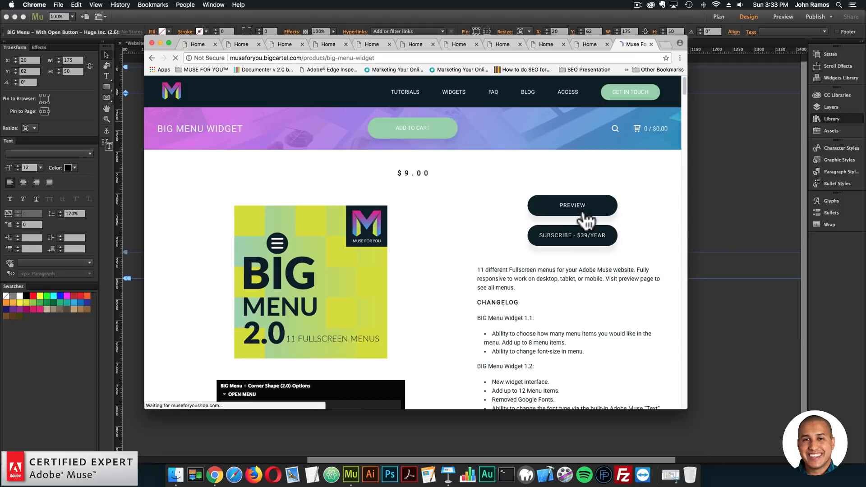
{"action": "left_click", "coordinate": [571, 205]}
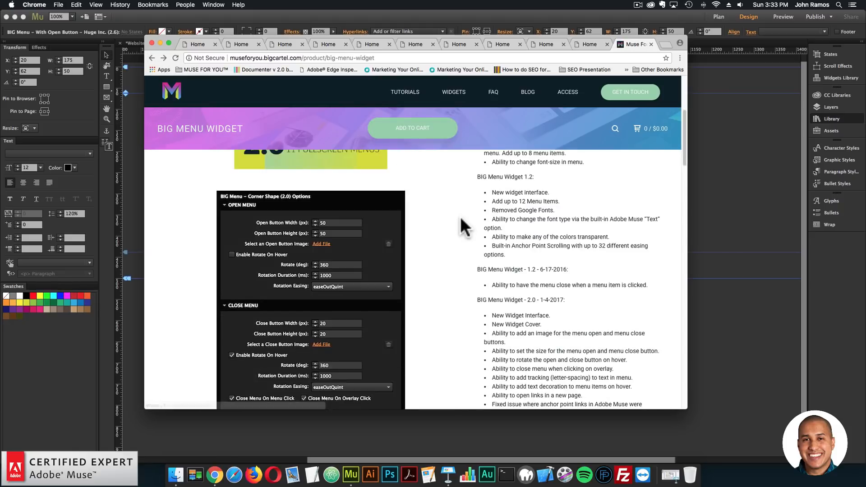
{"action": "scroll", "scroll_direction": "down", "scroll_amount": 3}
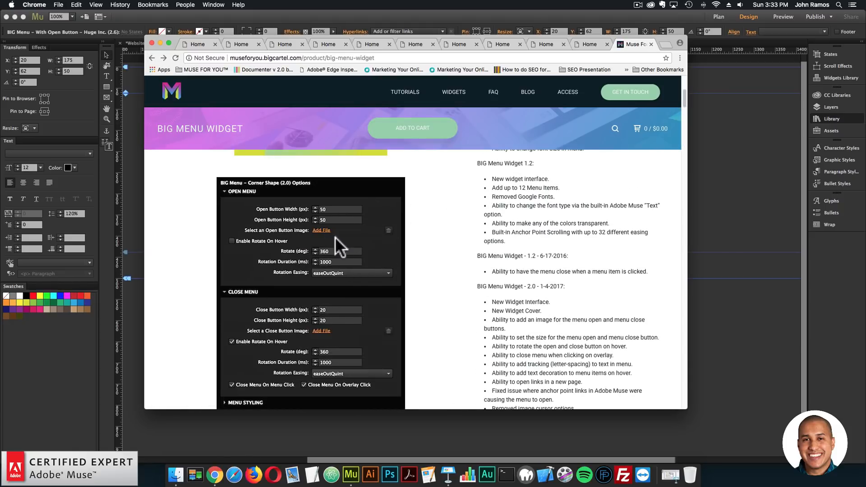